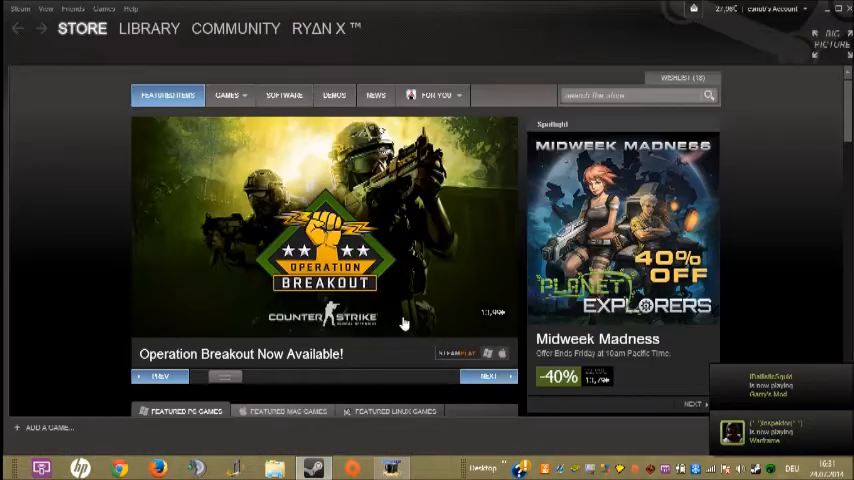
mouse_move(755, 282)
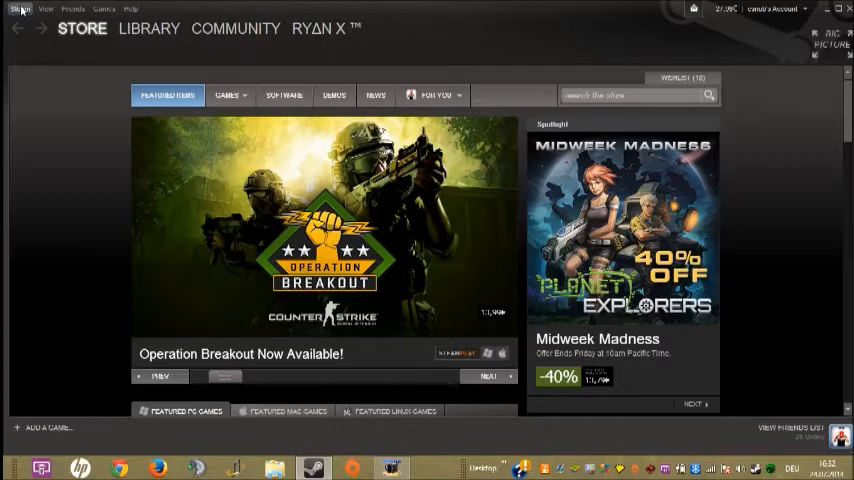
Step: Look over the beta participation options in Steam Settings, then close Settings
left_click(19, 8)
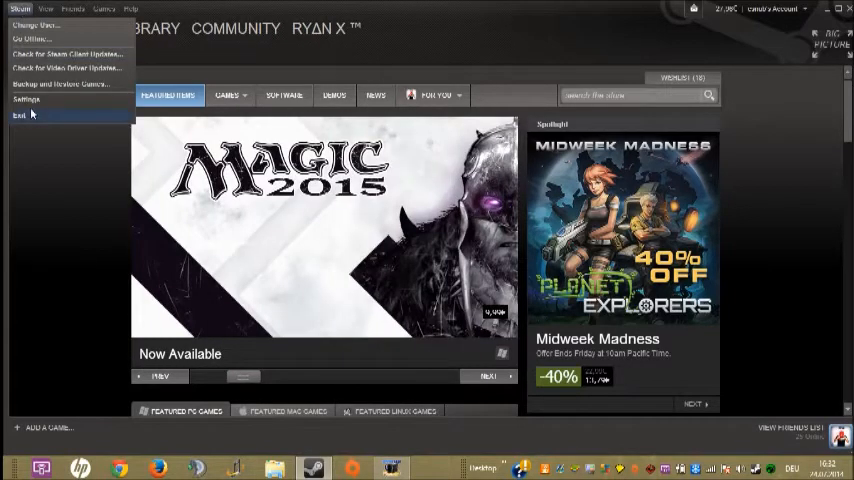
left_click(26, 99)
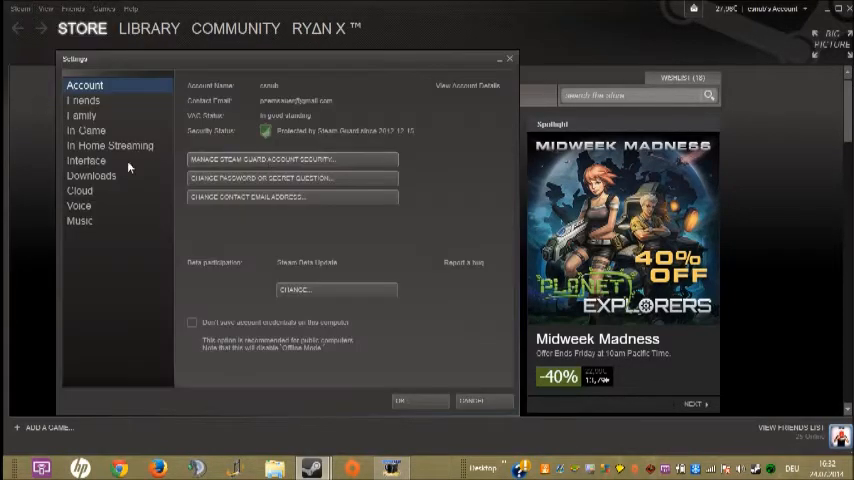
mouse_move(92, 101)
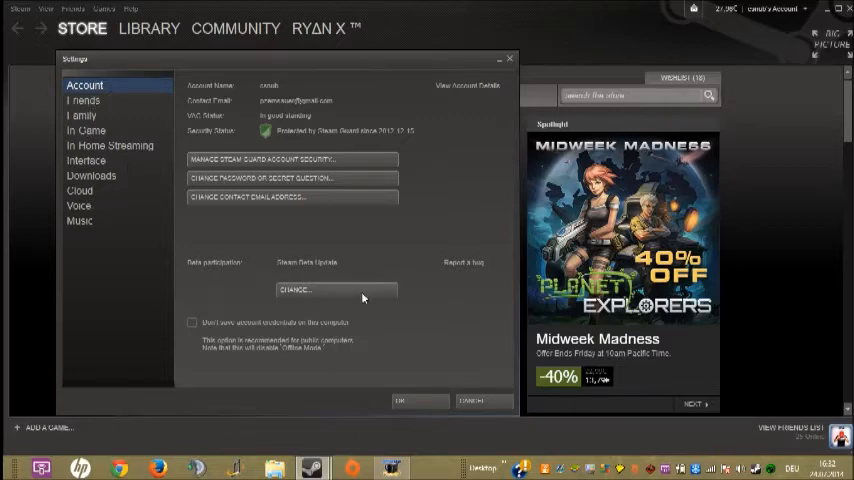
mouse_move(198, 265)
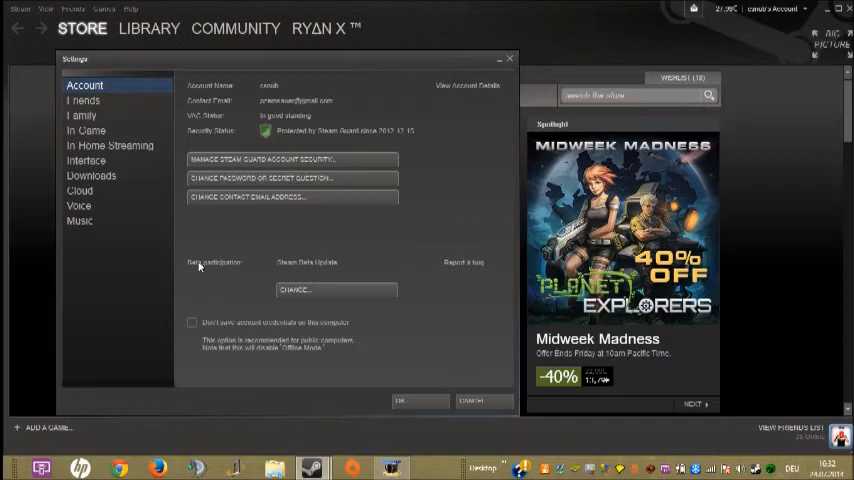
mouse_move(337, 265)
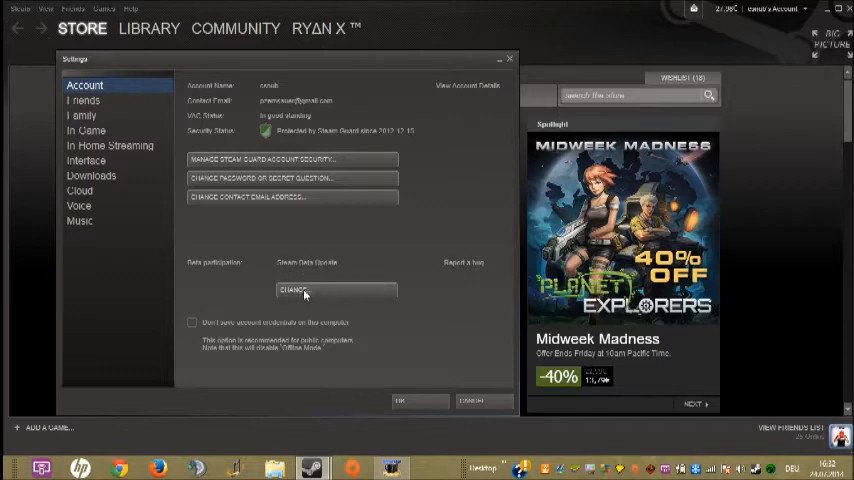
left_click(335, 290)
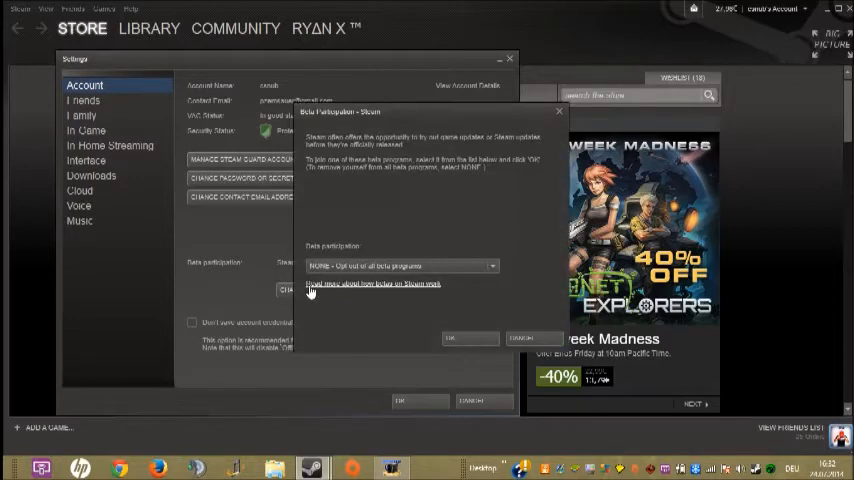
left_click(400, 266)
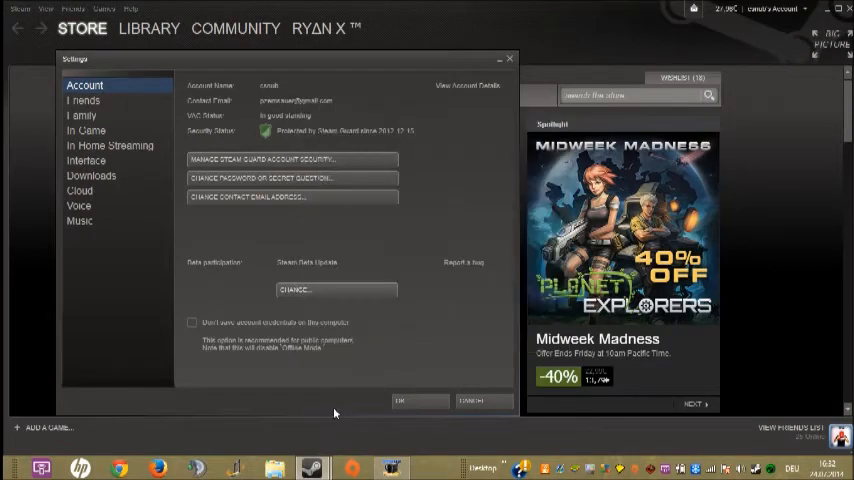
left_click(509, 58)
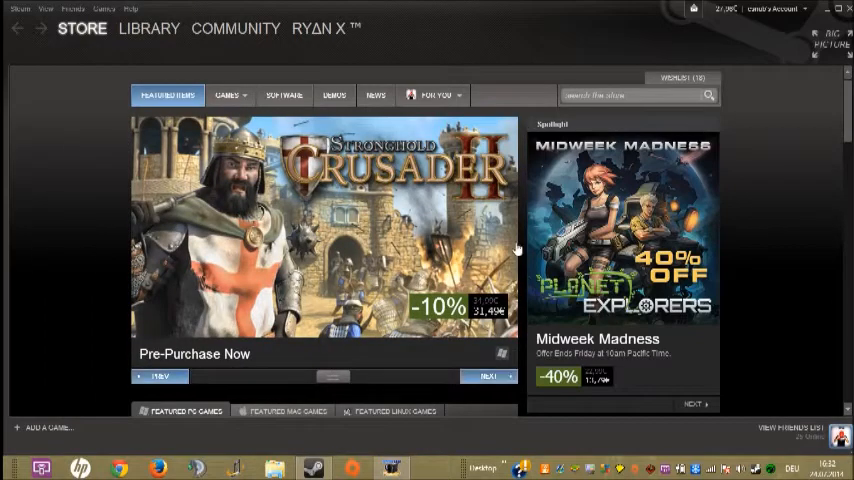
mouse_move(304, 200)
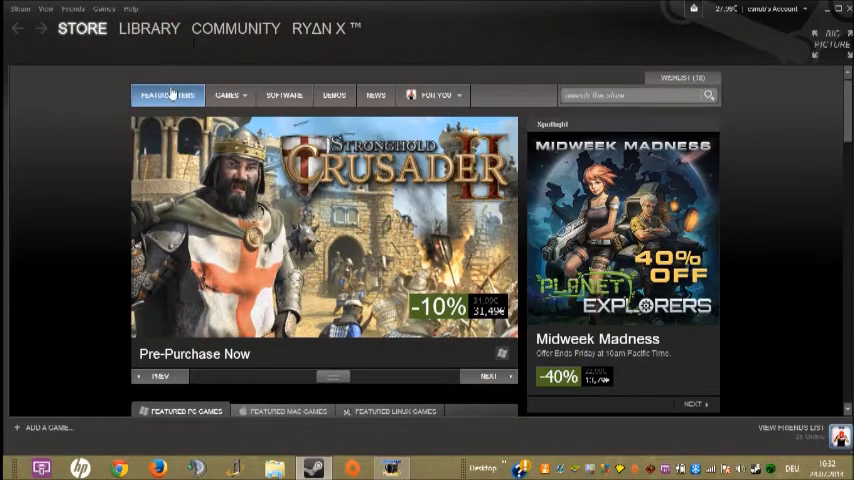
Step: Open the Library's Music section, showing the album list with #willpower (Deluxe)
left_click(149, 28)
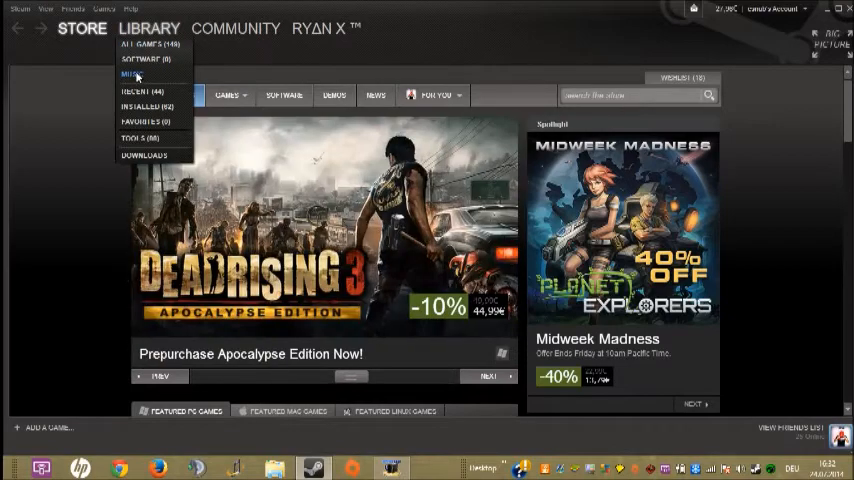
left_click(131, 74)
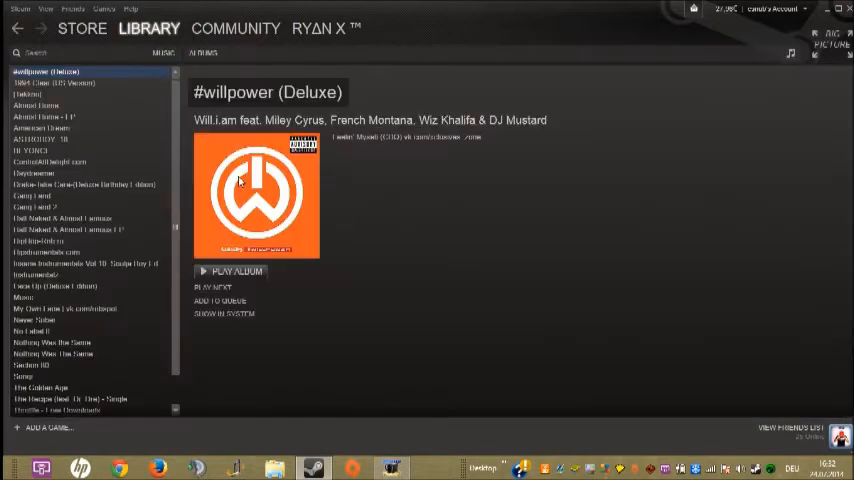
mouse_move(186, 112)
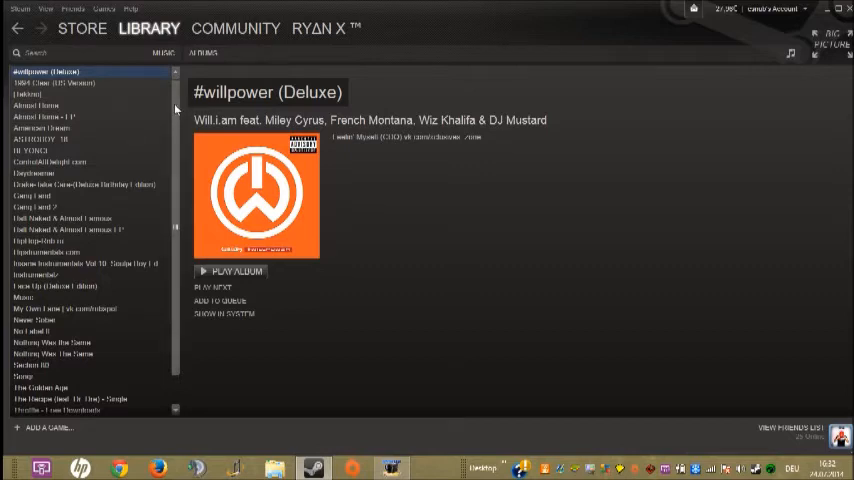
mouse_move(160, 199)
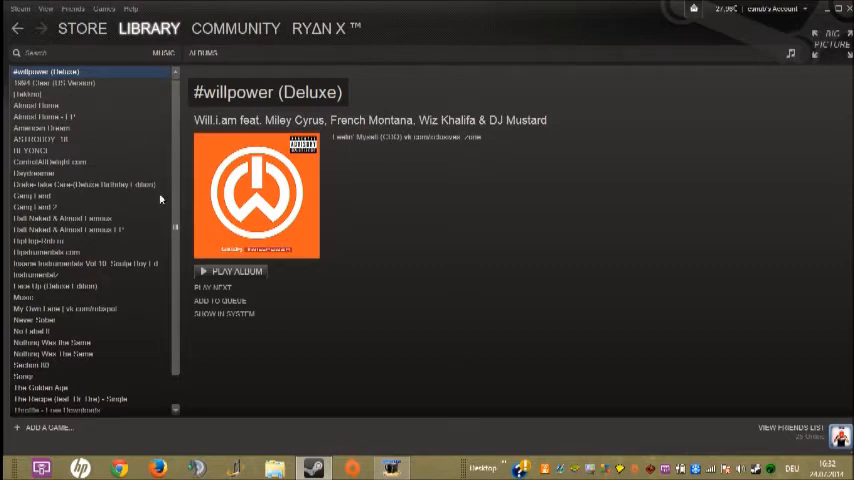
mouse_move(80, 196)
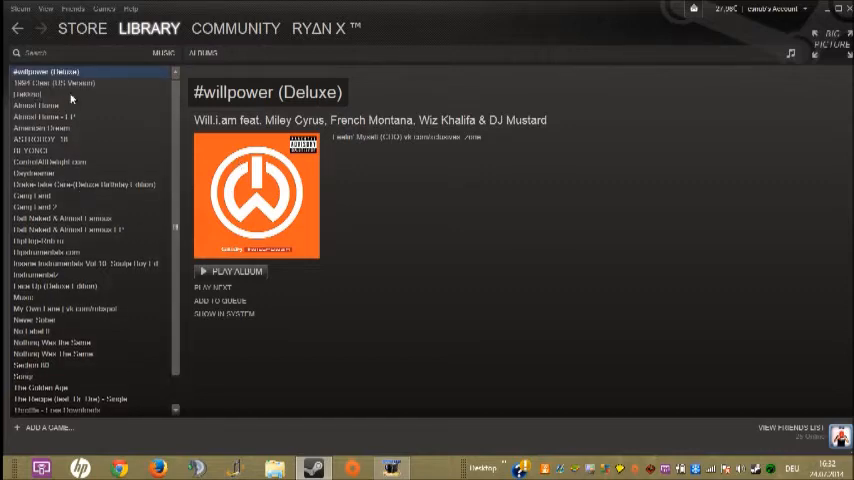
mouse_move(180, 121)
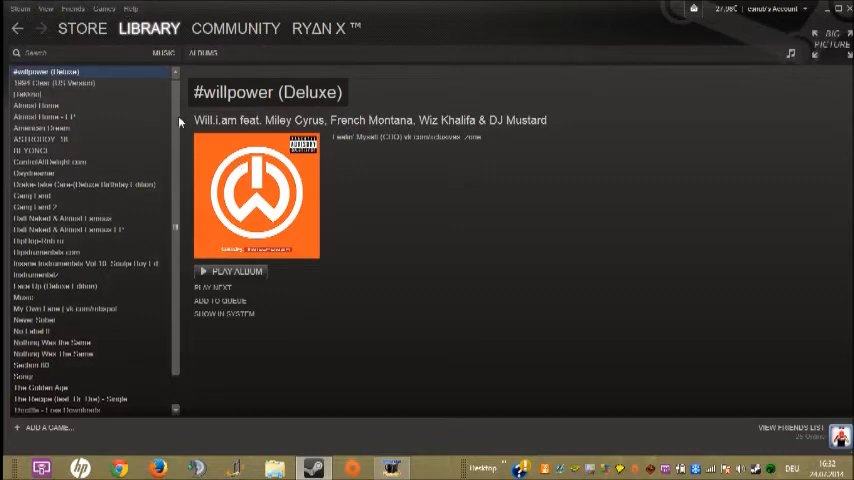
left_click(18, 9)
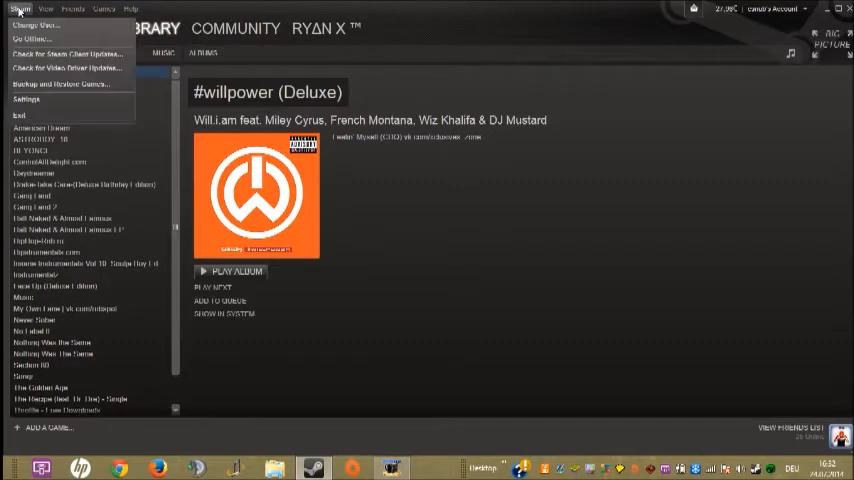
Step: In Music settings, review the personal Music and Steam music library folders and browse for another
left_click(26, 99)
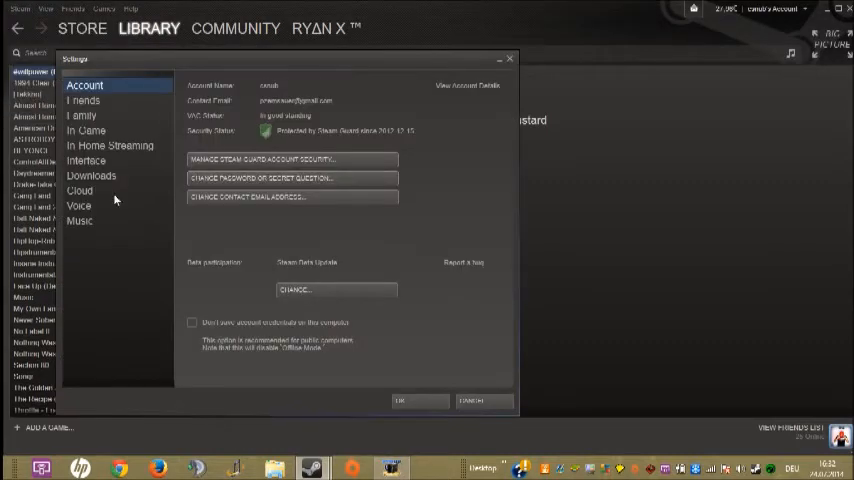
left_click(80, 221)
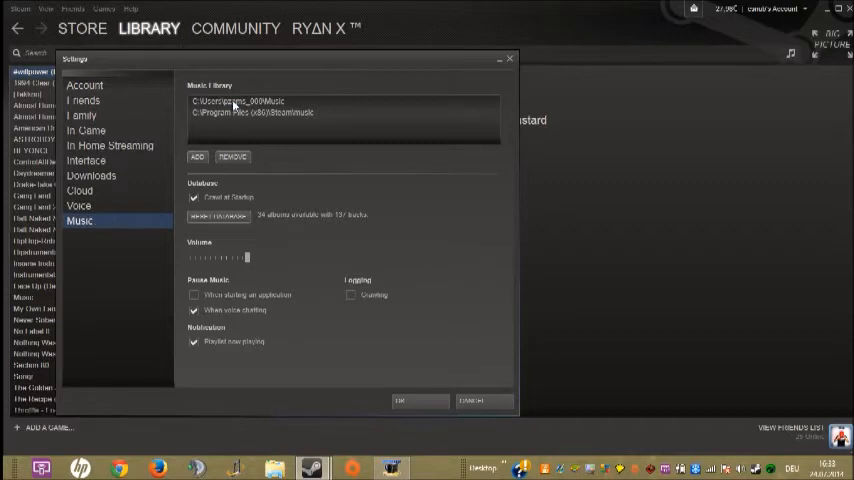
left_click(237, 100)
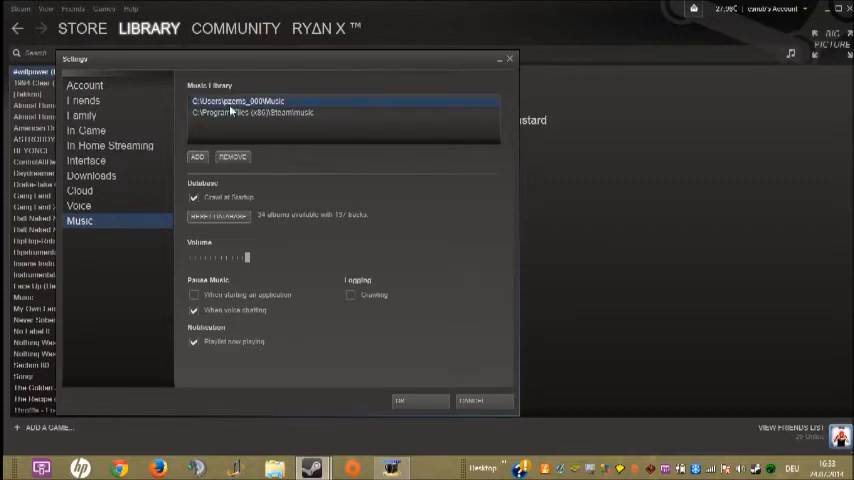
left_click(240, 112)
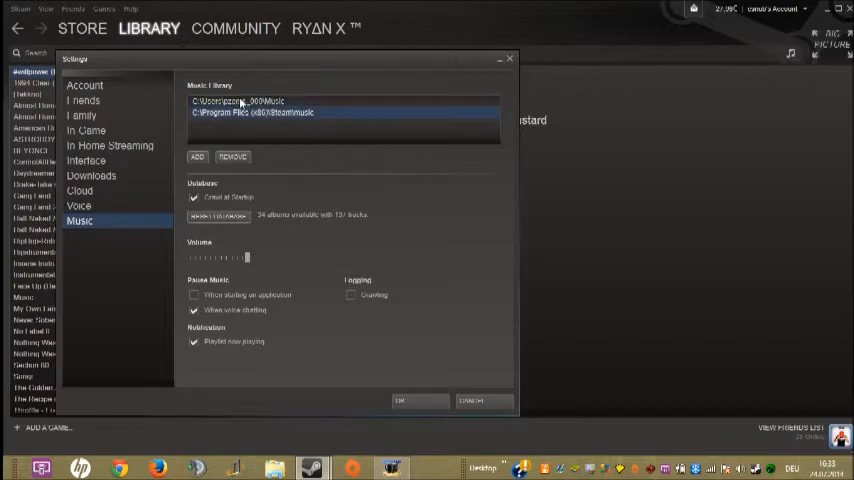
left_click(240, 101)
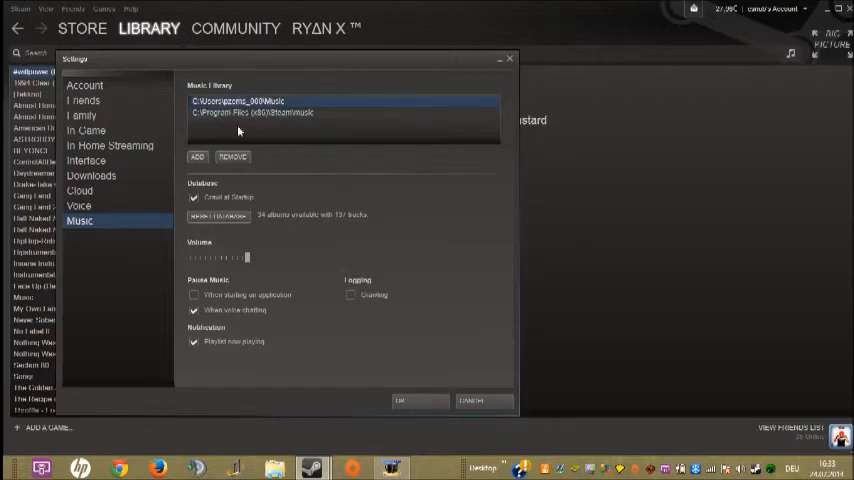
left_click(197, 156)
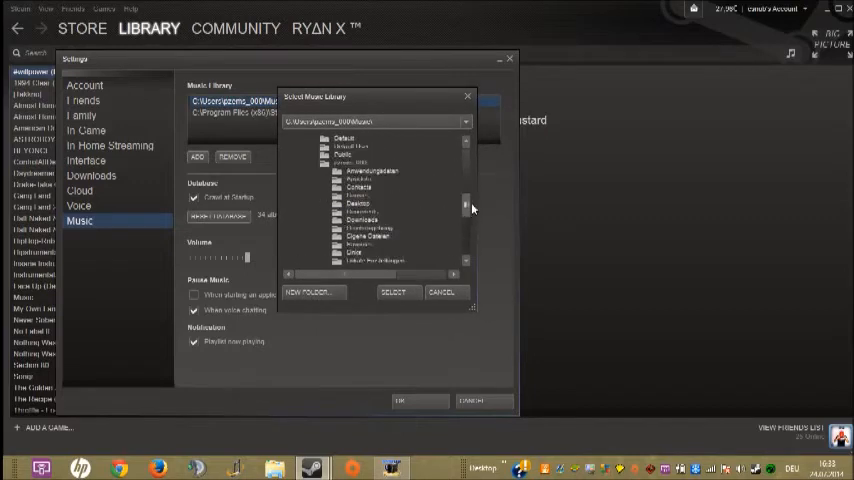
Step: Turn Crawl at Startup off and back on
scroll("down", 3)
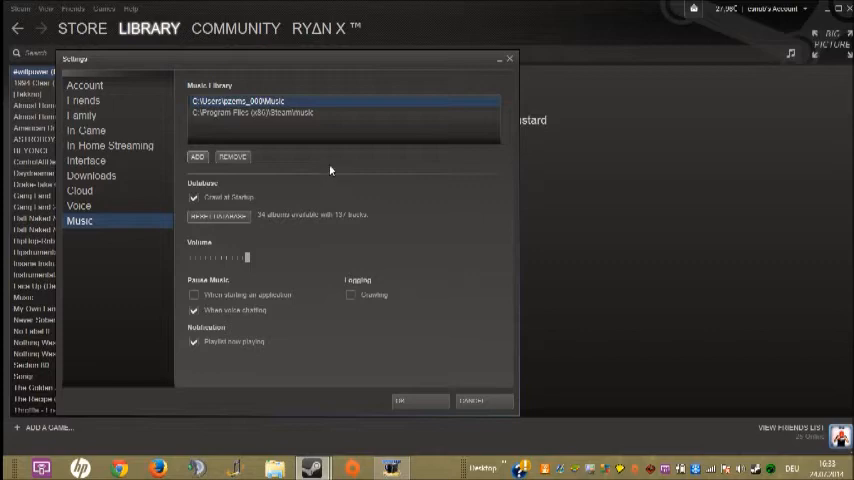
mouse_move(190, 187)
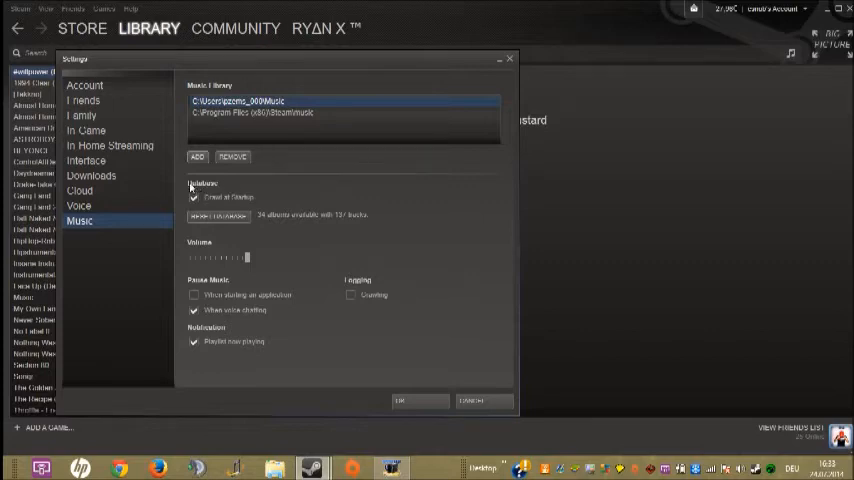
left_click(194, 197)
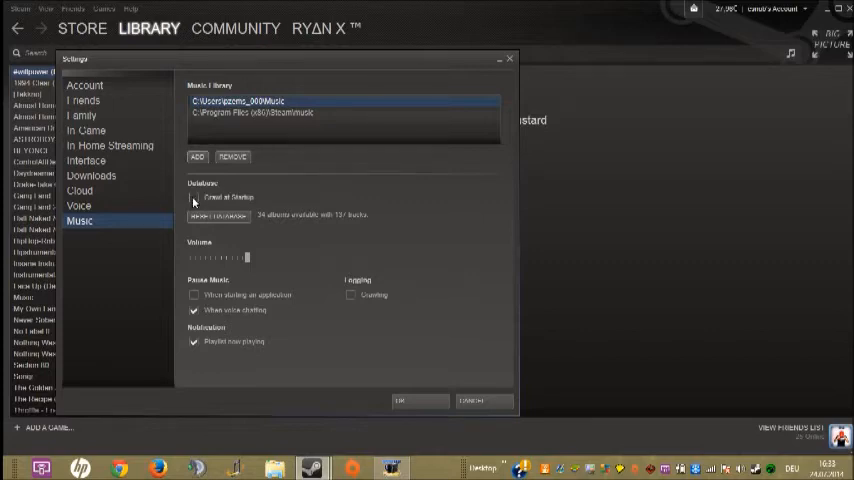
left_click(194, 197)
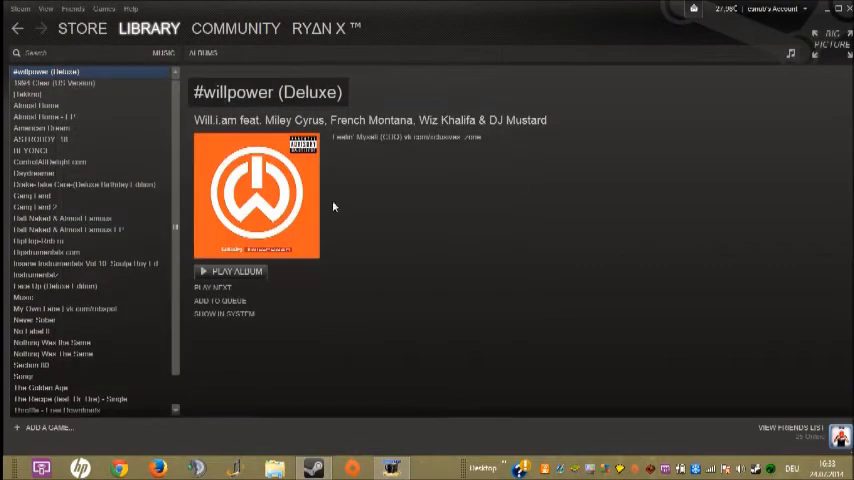
mouse_move(374, 201)
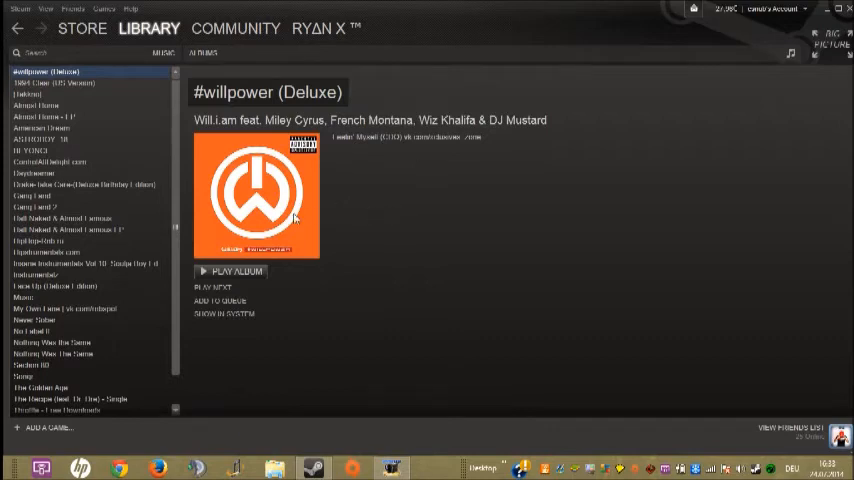
mouse_move(345, 98)
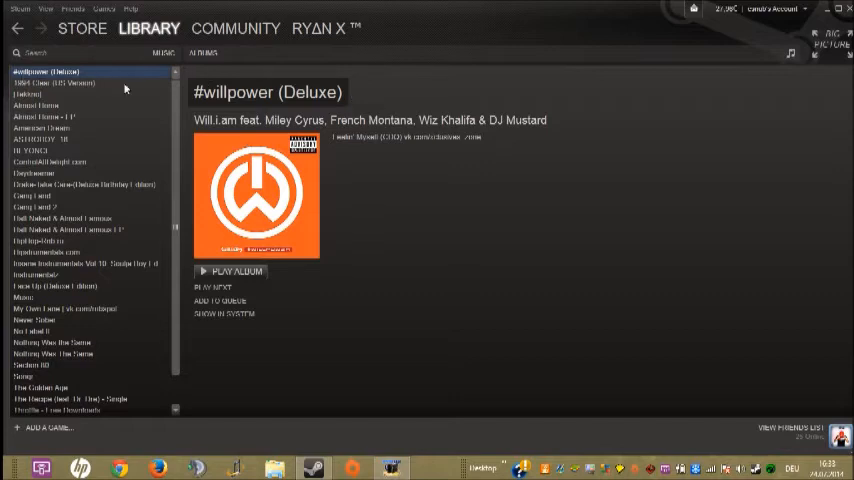
mouse_move(48, 130)
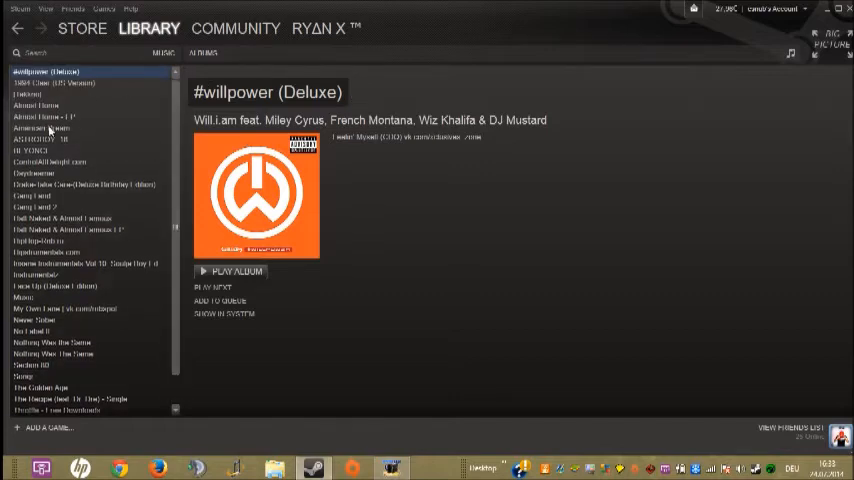
Step: Open ASTROBOY_18, switch the library to Artists, and play Bomb the Bass's tracks
left_click(42, 128)
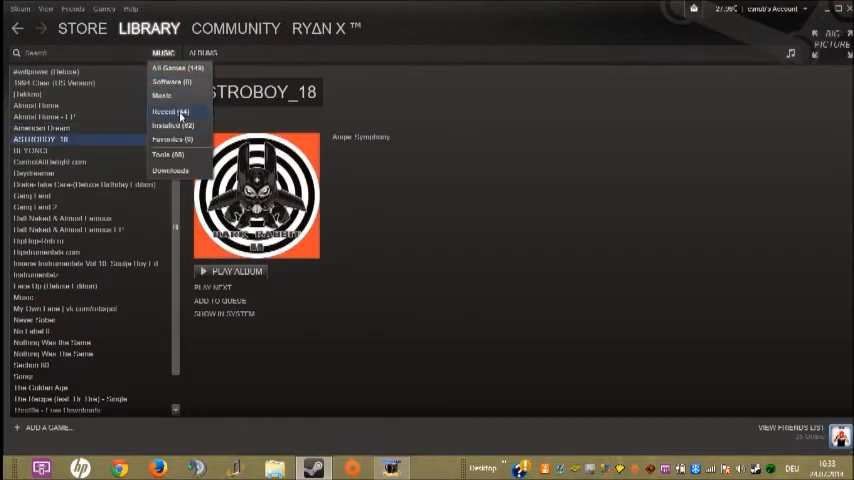
left_click(203, 52)
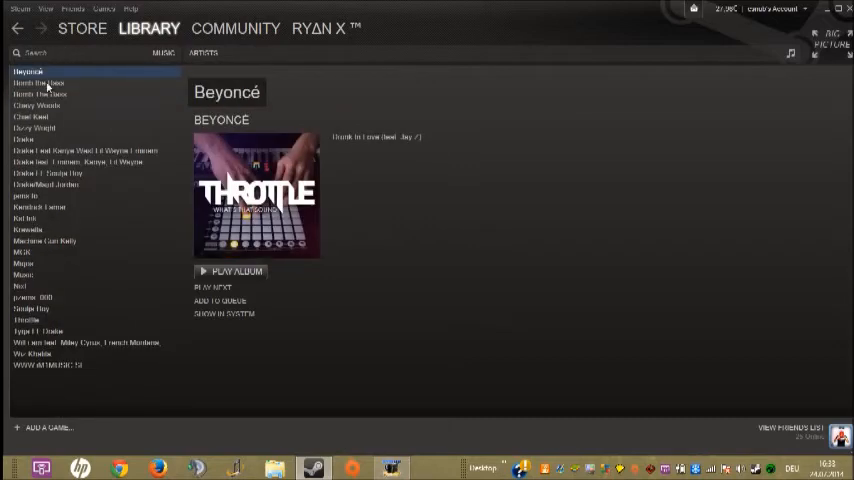
left_click(203, 53)
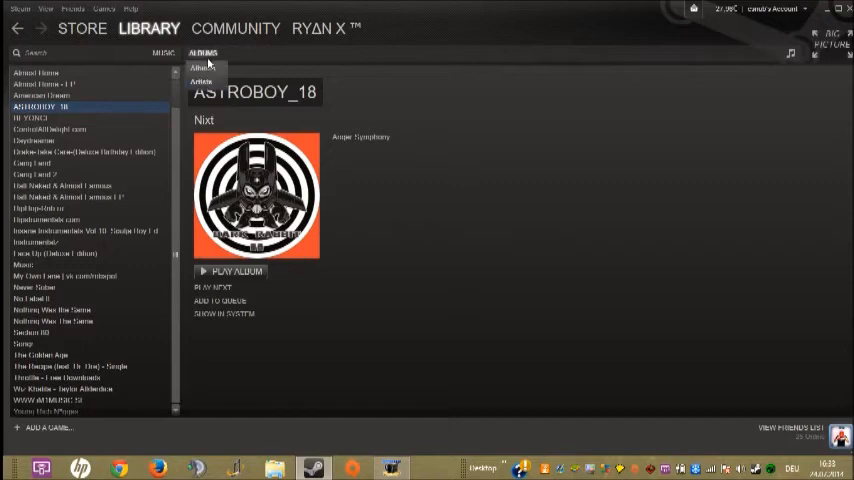
left_click(203, 53)
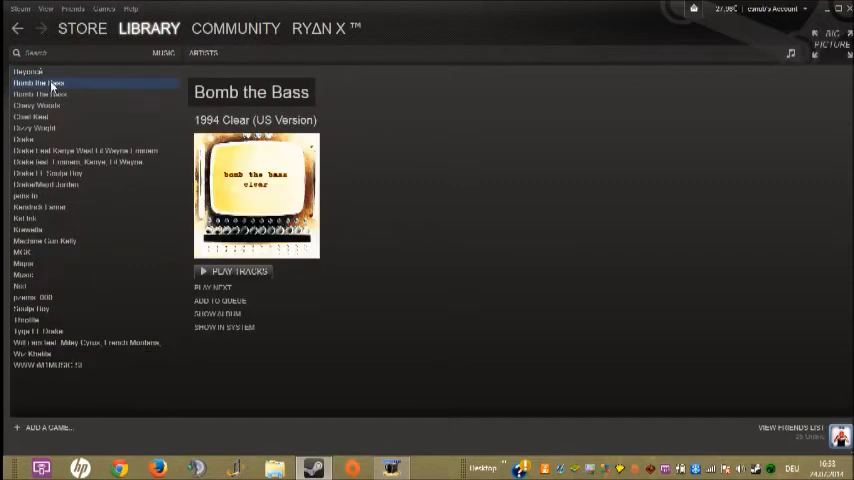
left_click(238, 271)
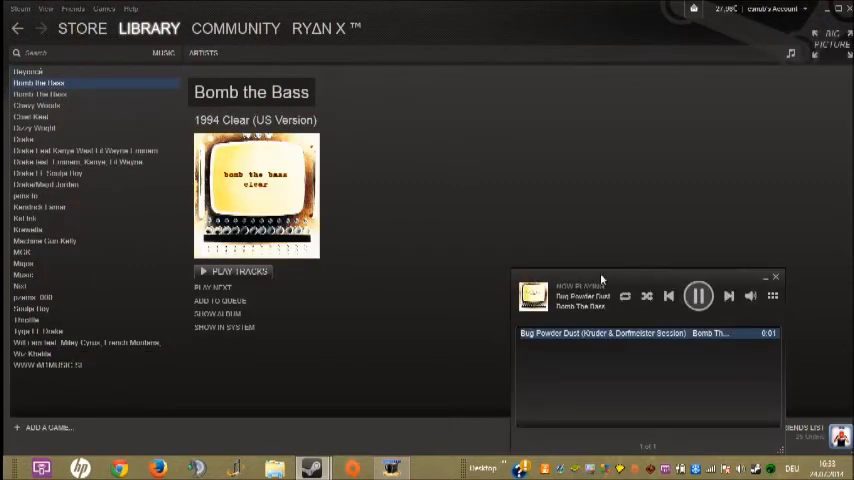
Step: Minimize Steam, resume Bug Powder Dust in the mini player, then close the player
left_click(698, 295)
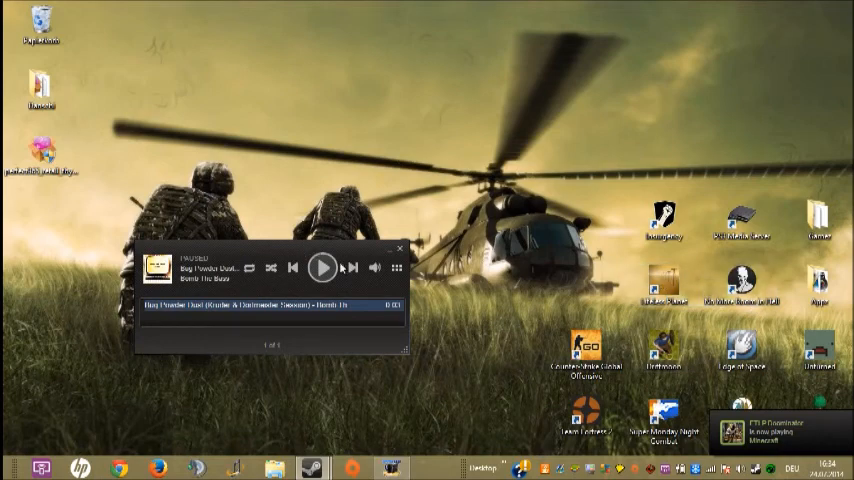
left_click(323, 267)
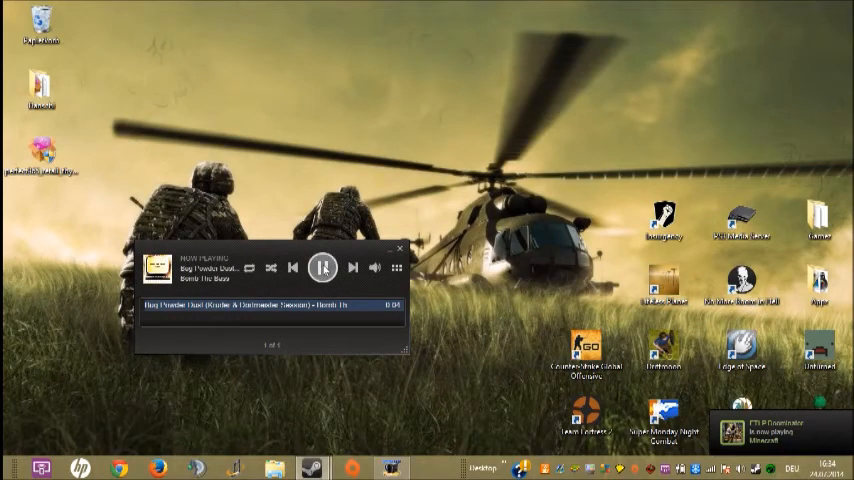
left_click(401, 248)
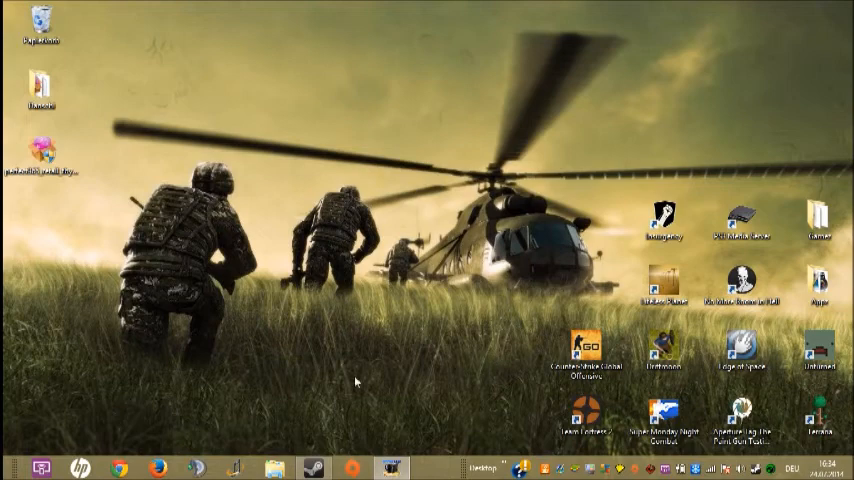